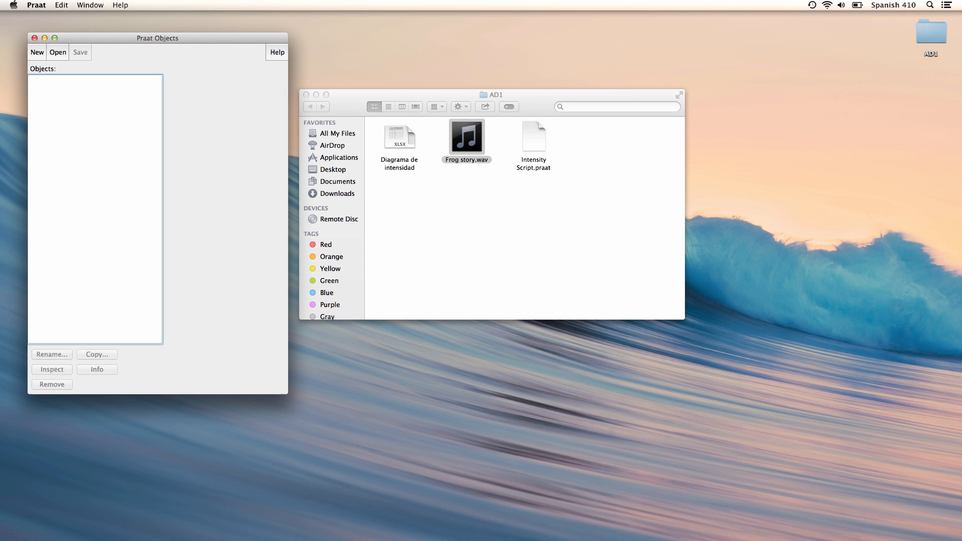
- Load Frog story.wav from the AD1 folder as a LongSound object named Frog_story
click(58, 52)
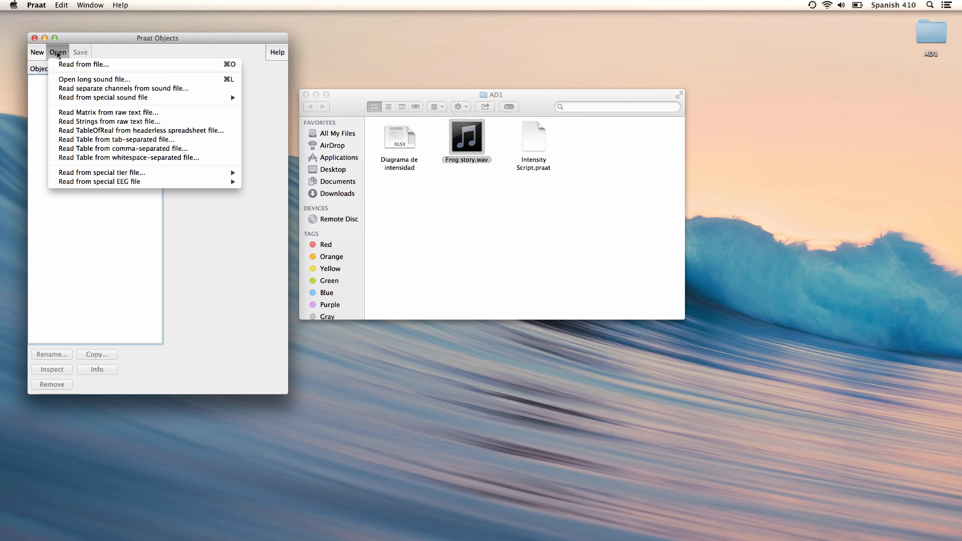
mouse_move(83, 64)
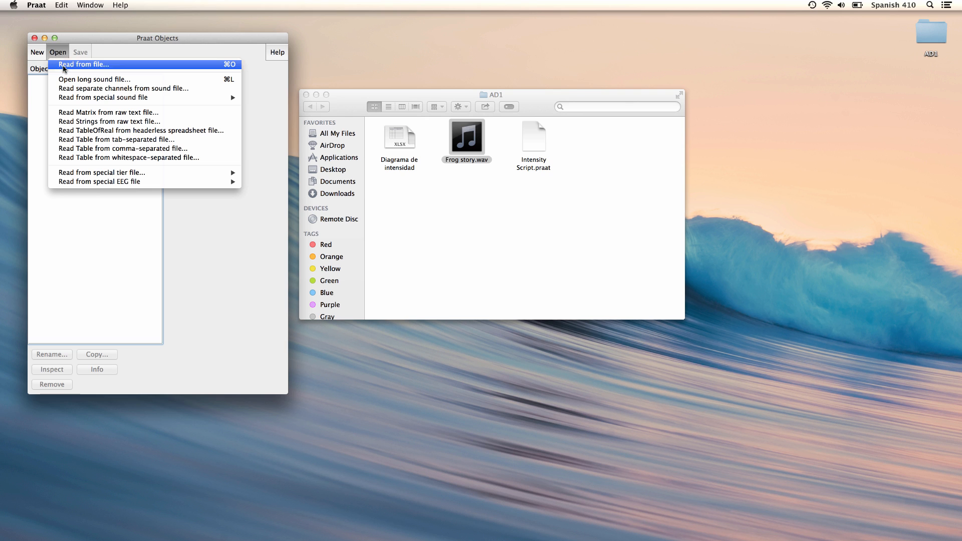
mouse_move(94, 79)
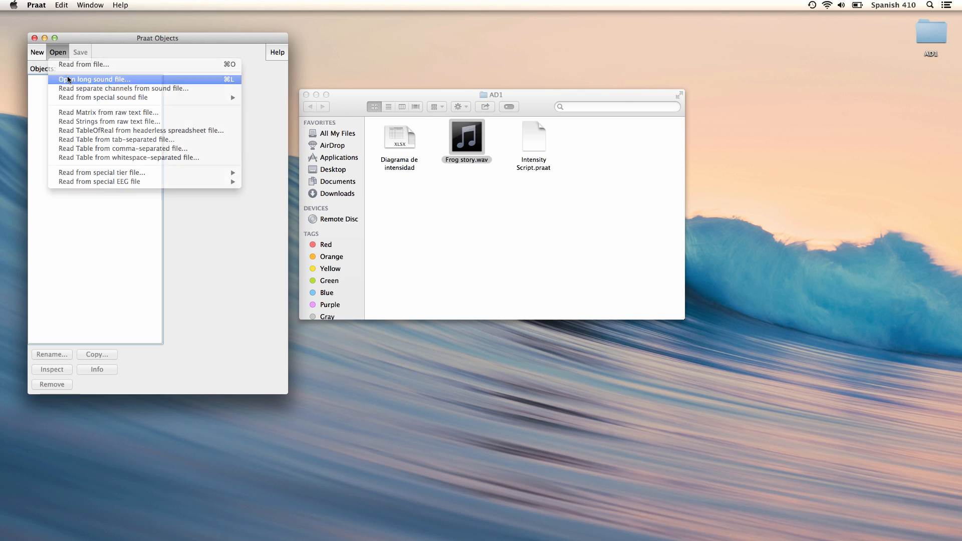
click(93, 80)
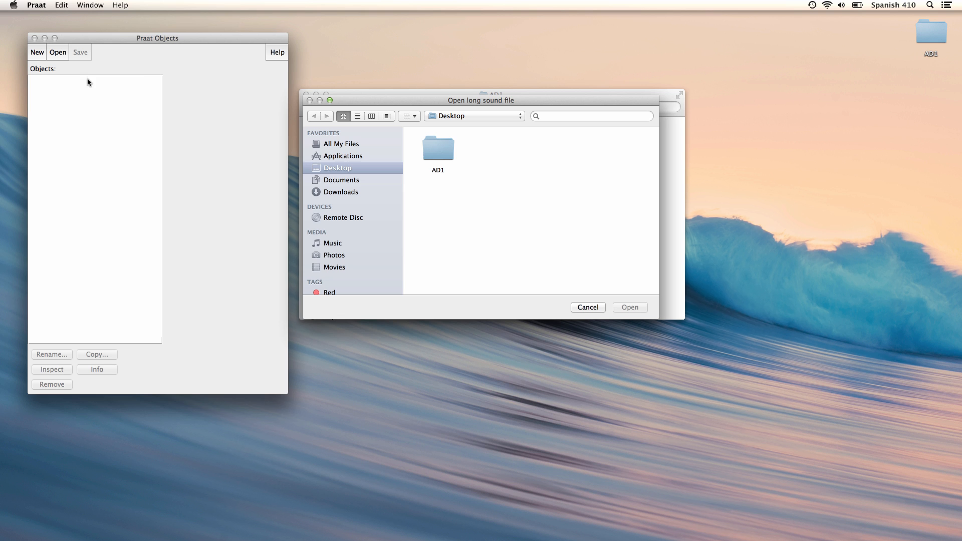
double_click(438, 151)
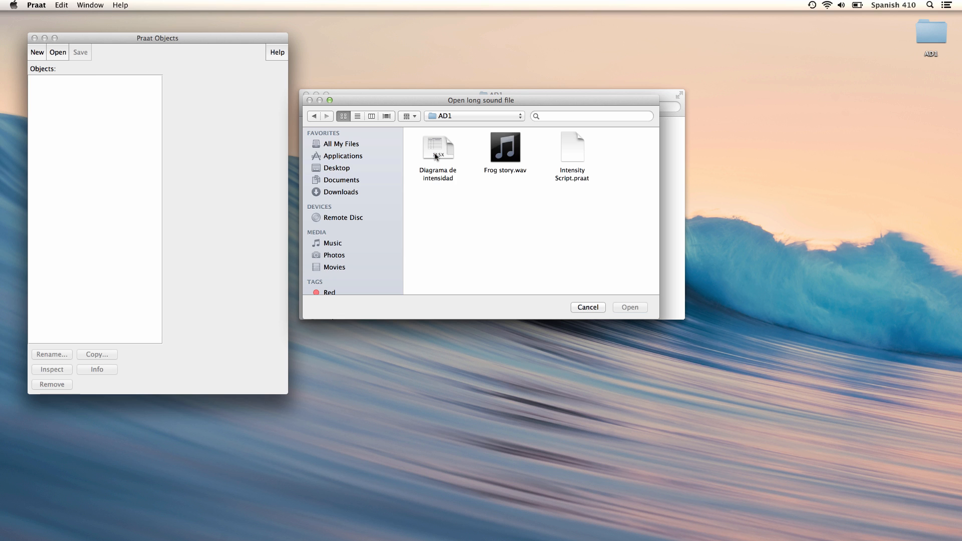
click(504, 149)
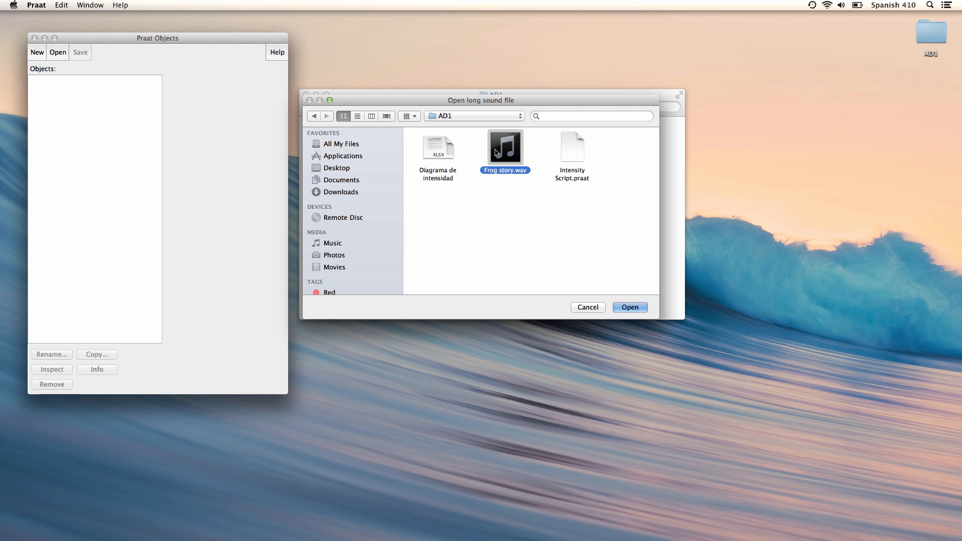
click(629, 307)
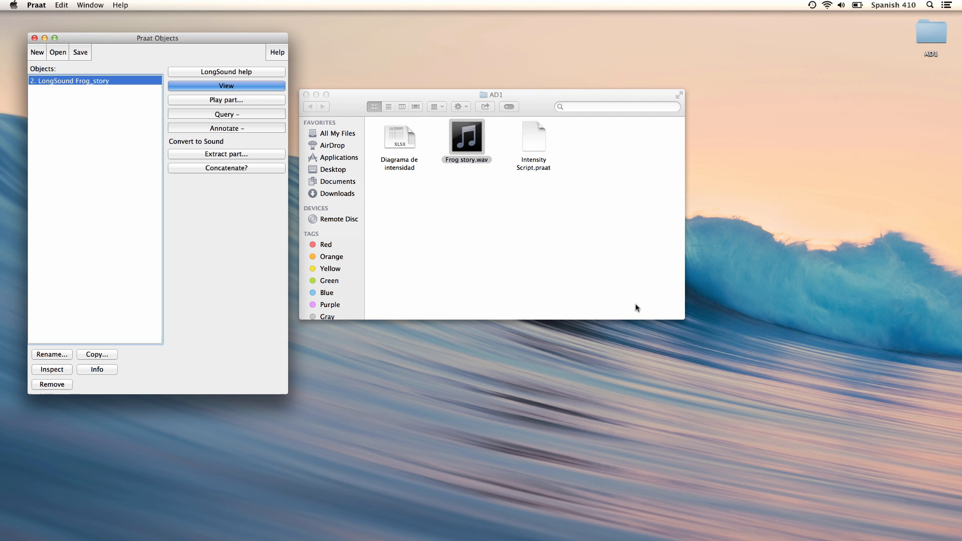
- View Frog_story in the editor and zoom into roughly 13.6–20.7 s with analyses shown
click(226, 85)
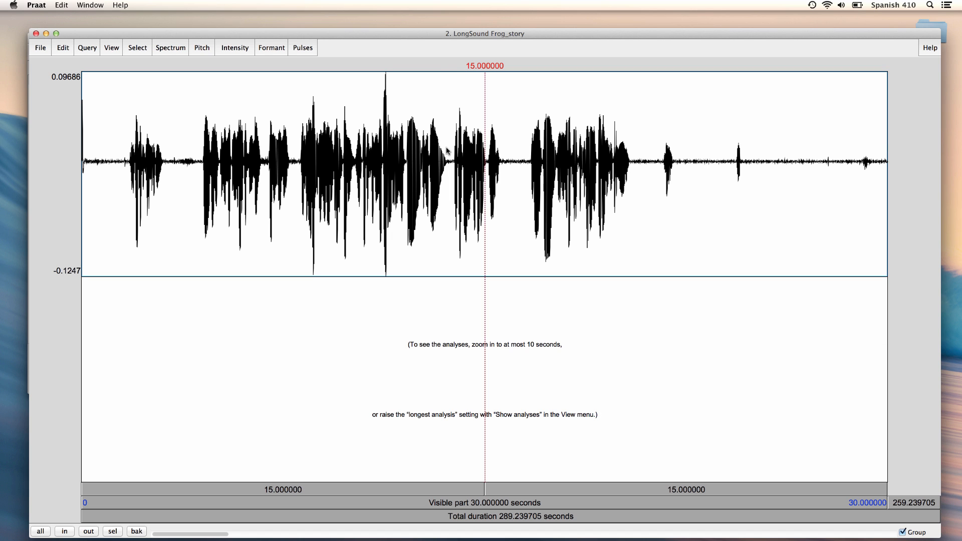
drag(444, 153, 635, 153)
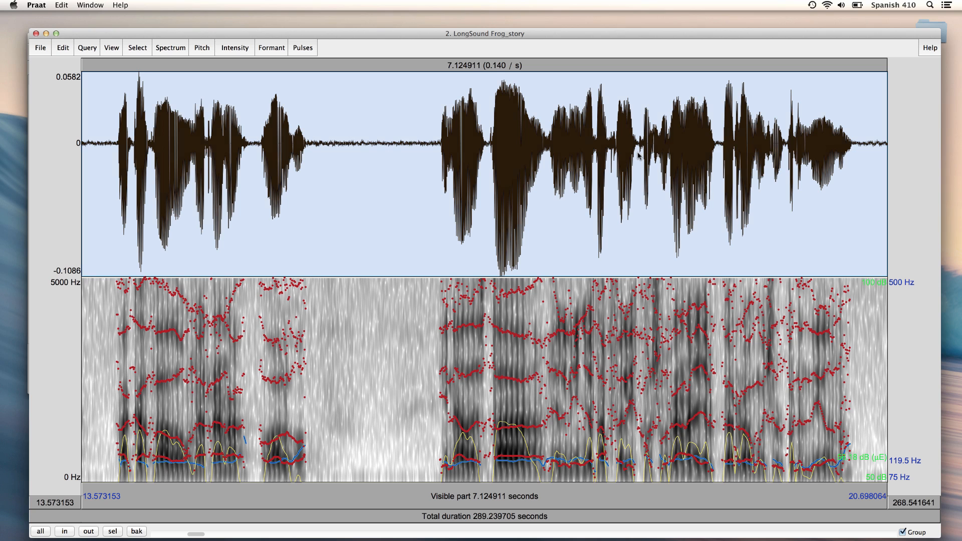
- Turn off the pitch contour and formant overlays, leaving spectrogram and intensity
click(201, 47)
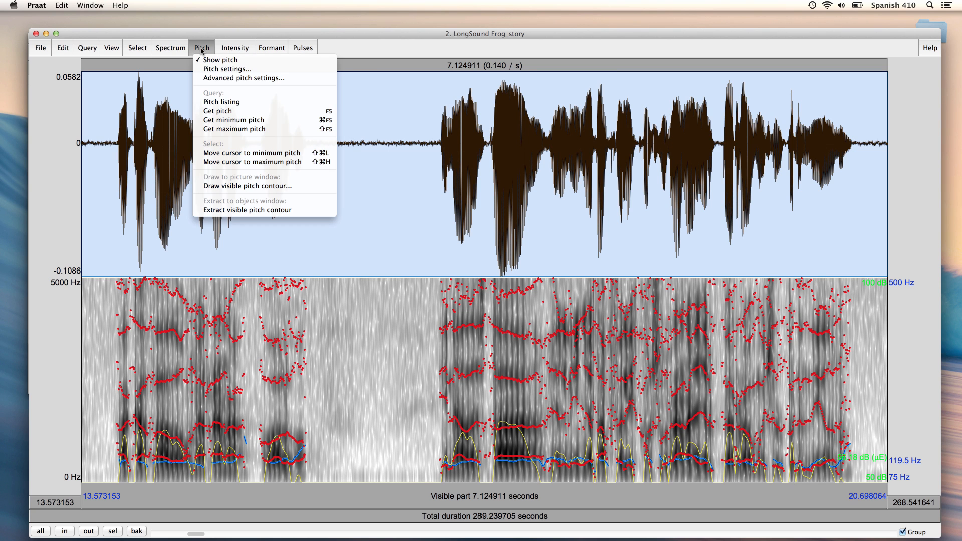
click(202, 47)
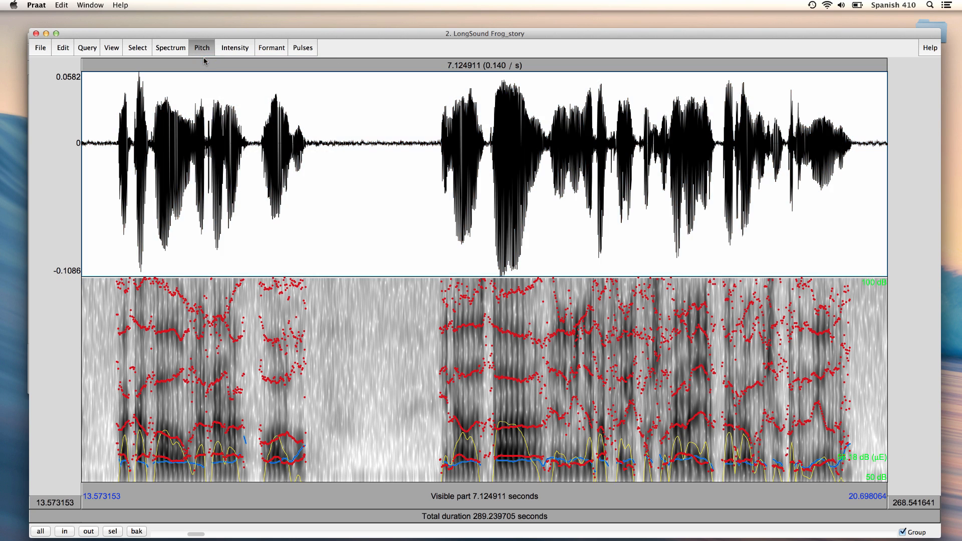
click(271, 47)
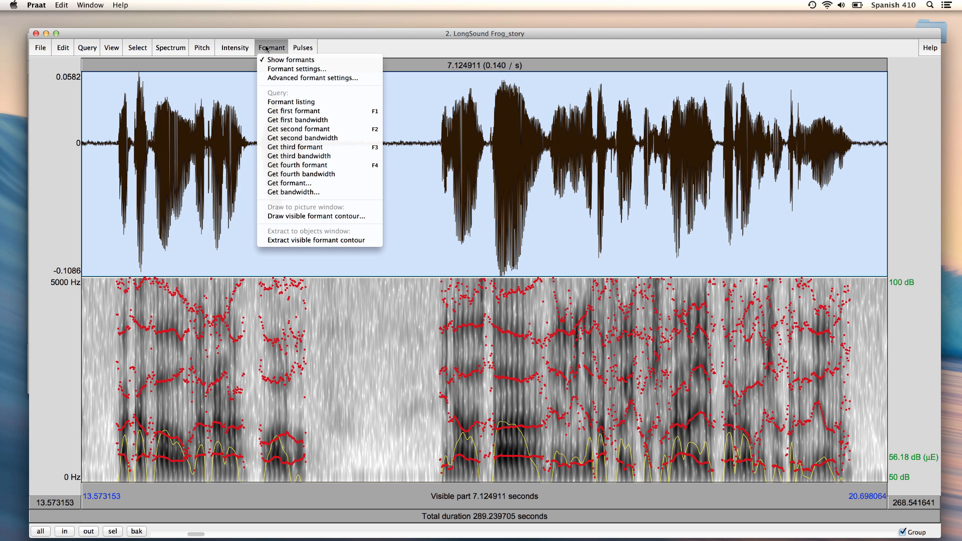
mouse_move(292, 59)
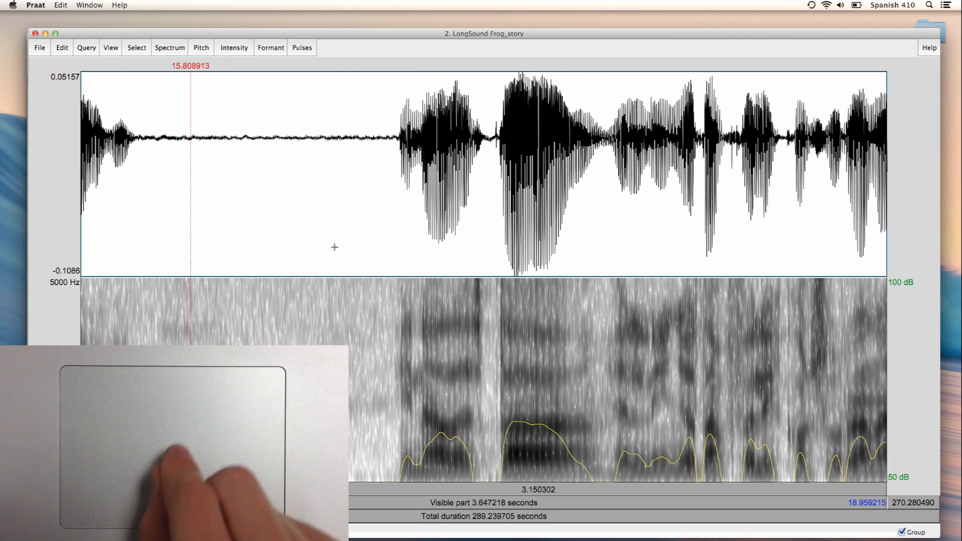
- Play the 17.67–18.52 s selection, then show the whole 289-second recording
scroll(left, 3)
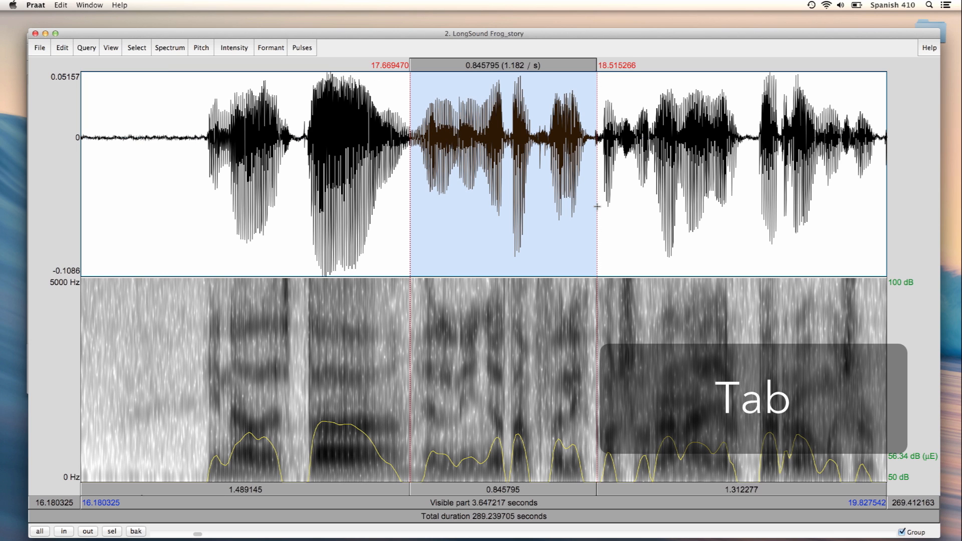
key(Tab)
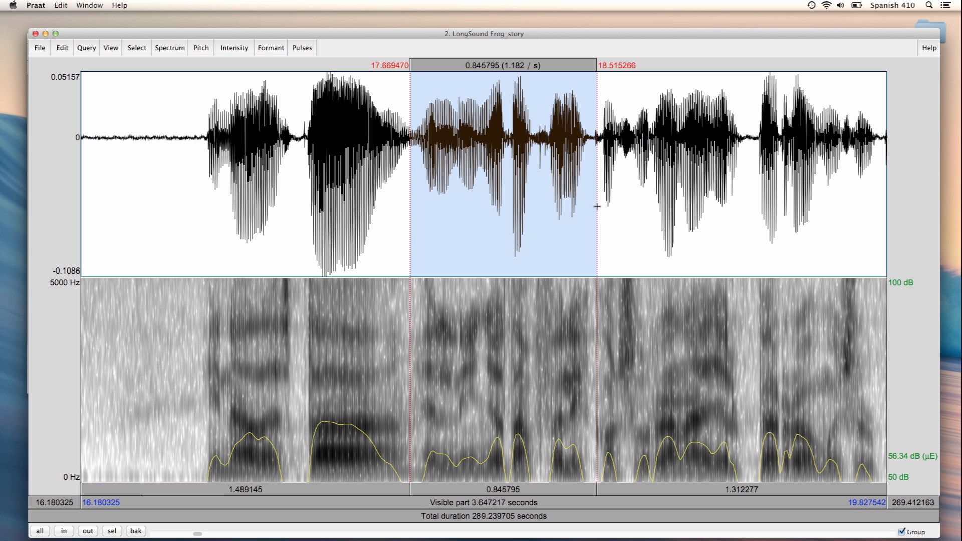
key(cmd+a)
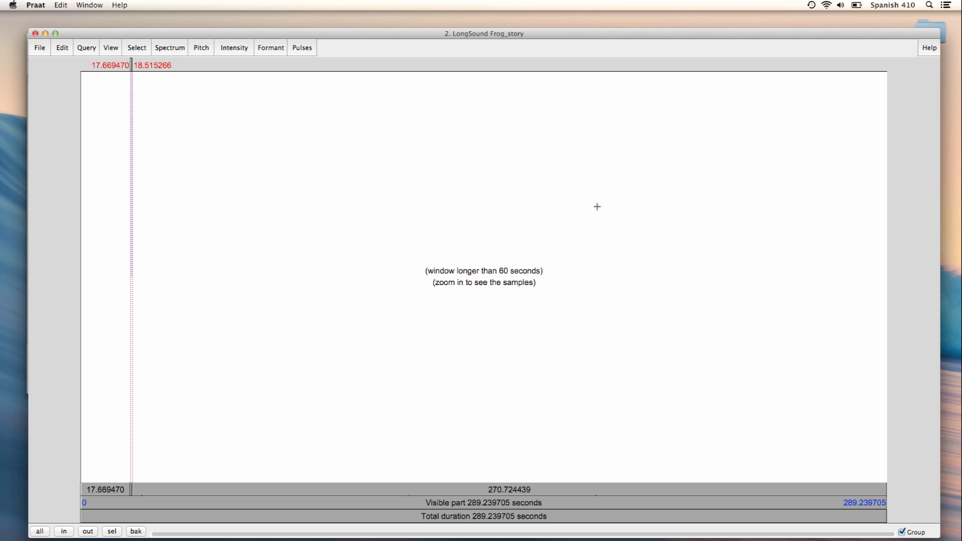
mouse_move(581, 202)
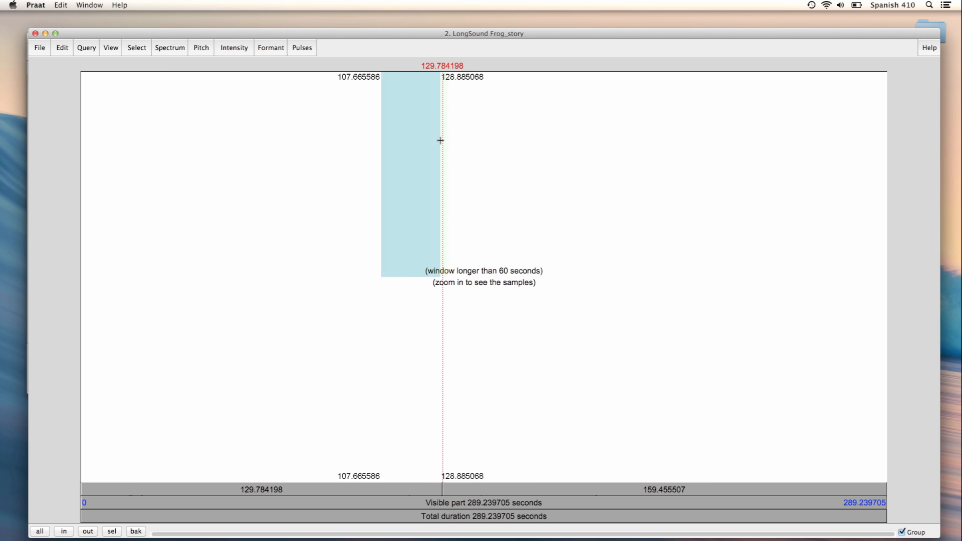
- Zoom to the speech near 109 s and select the utterance from 109.32 to 109.91 s
click(62, 531)
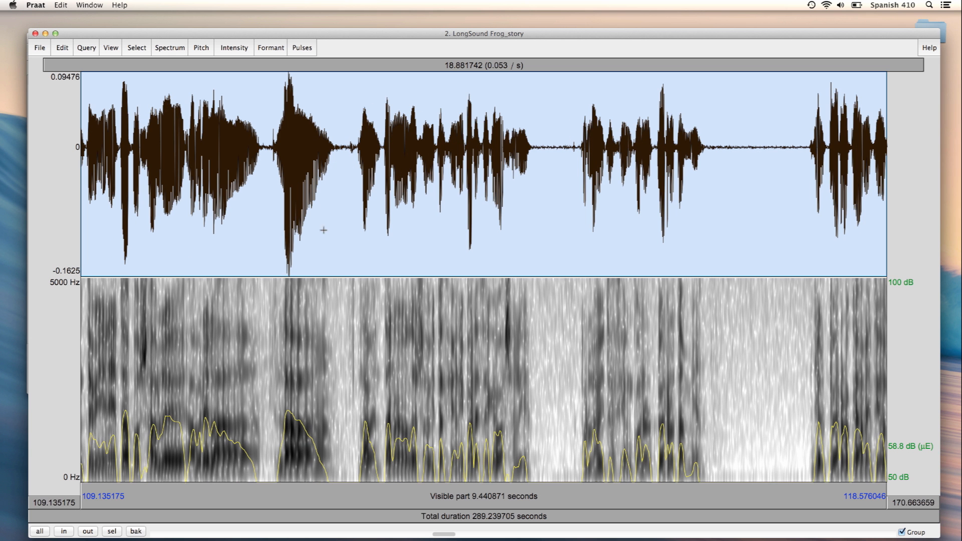
click(62, 531)
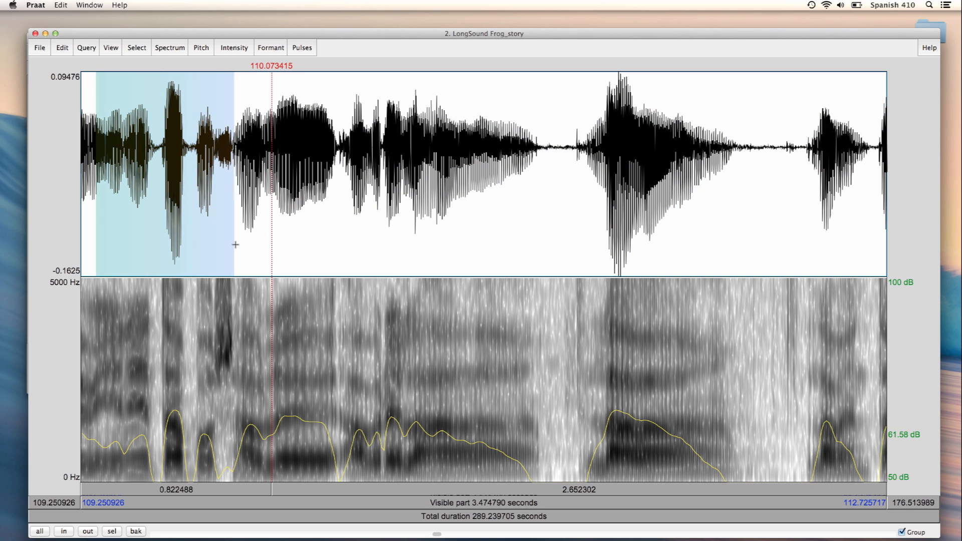
drag(95, 147, 233, 147)
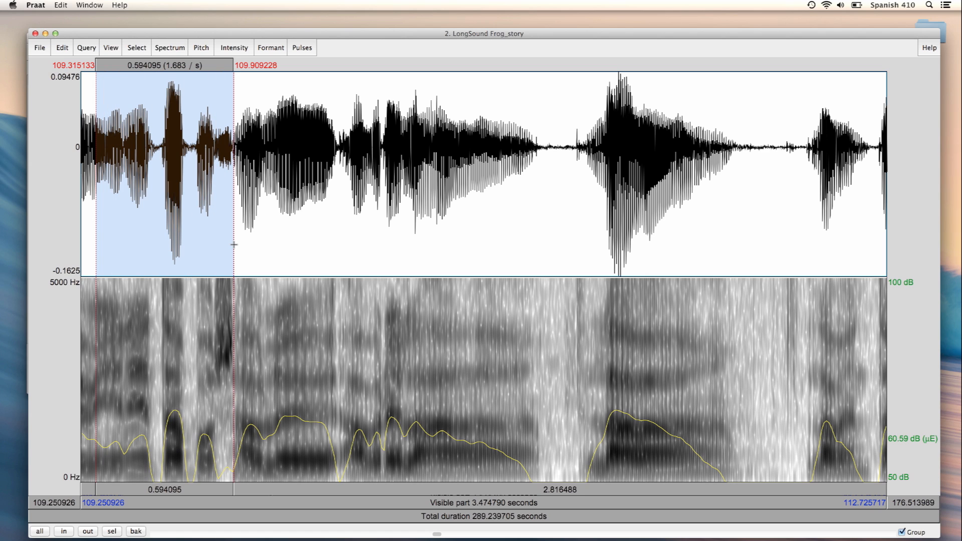
mouse_move(164, 152)
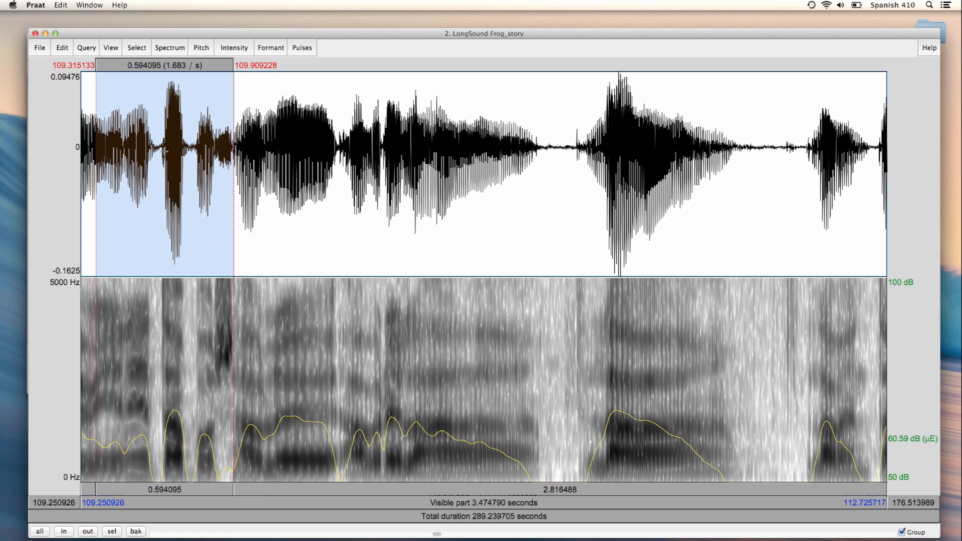
- Start saving the selection as WAV and create a new folder named segments
click(39, 47)
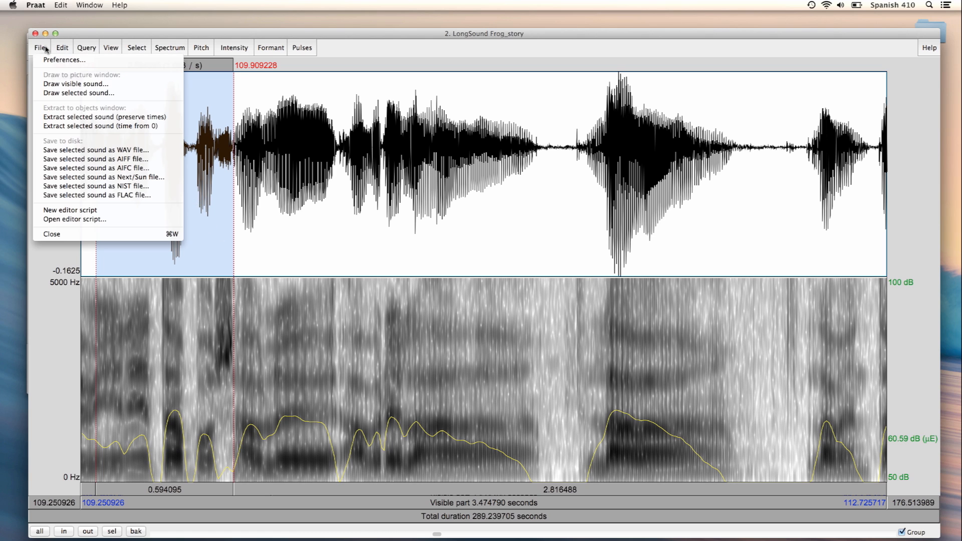
mouse_move(95, 149)
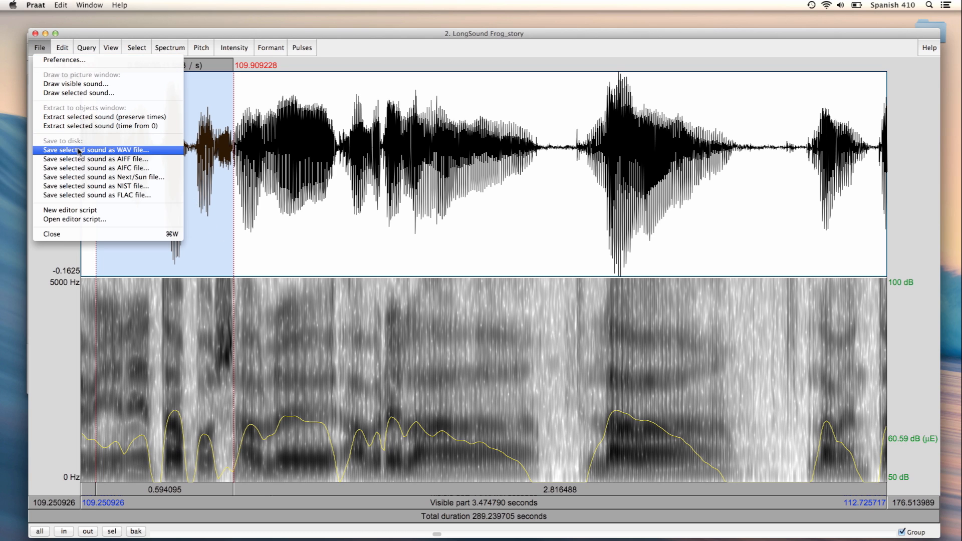
click(96, 149)
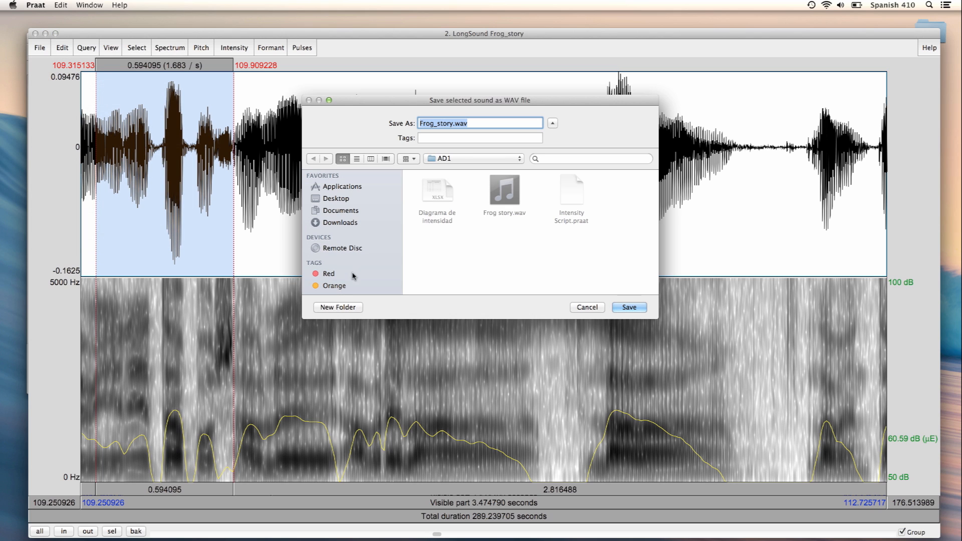
click(337, 308)
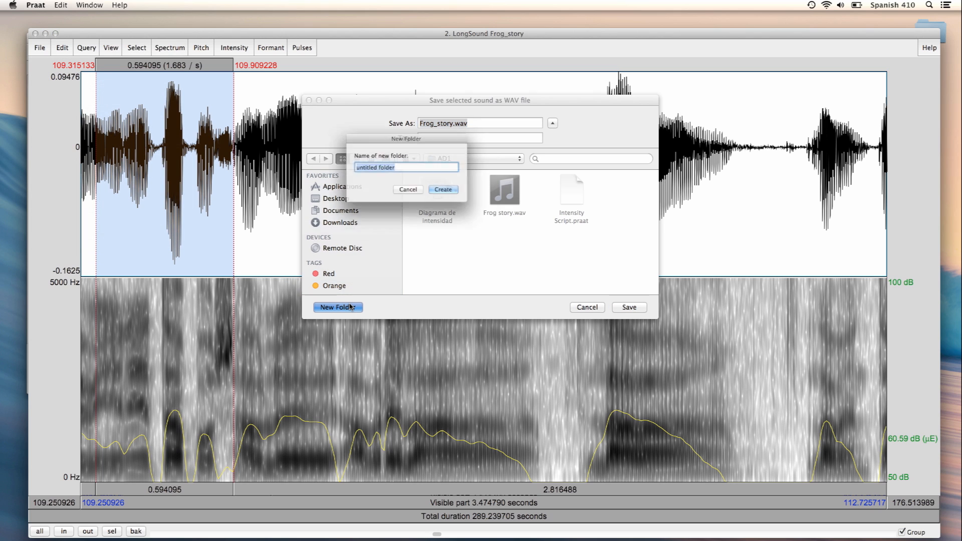
text(segm)
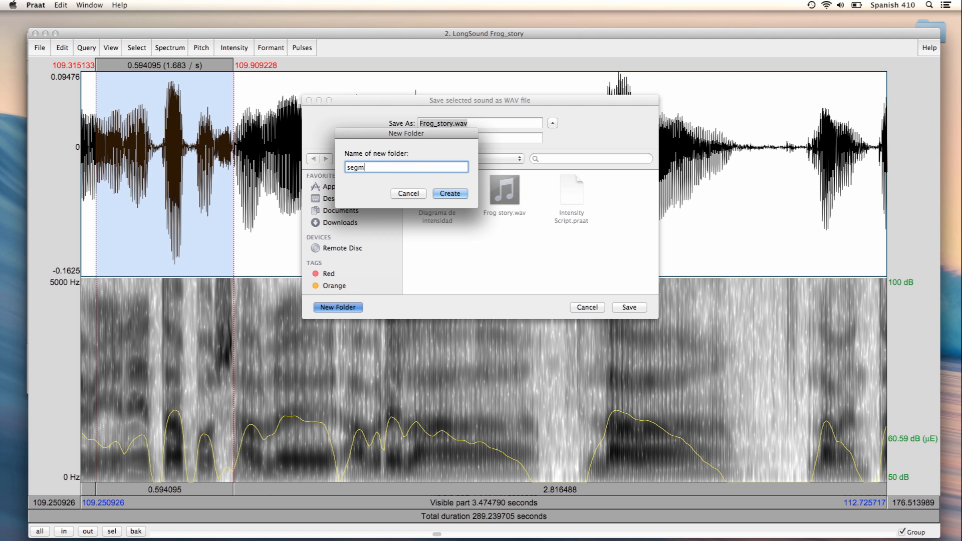
click(449, 193)
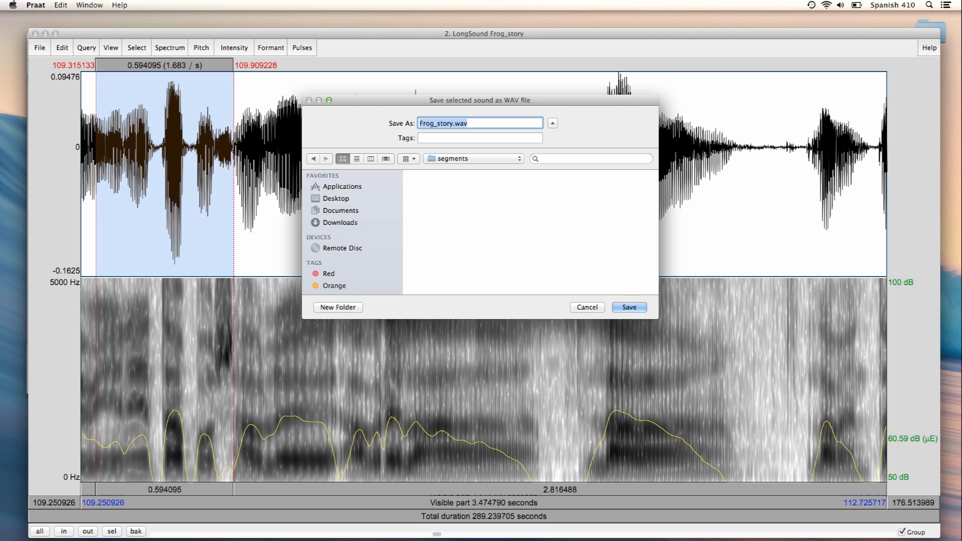
- Save the 109.32–109.91 s utterance as p_inetapues.wav in the segments folder
text(p_)
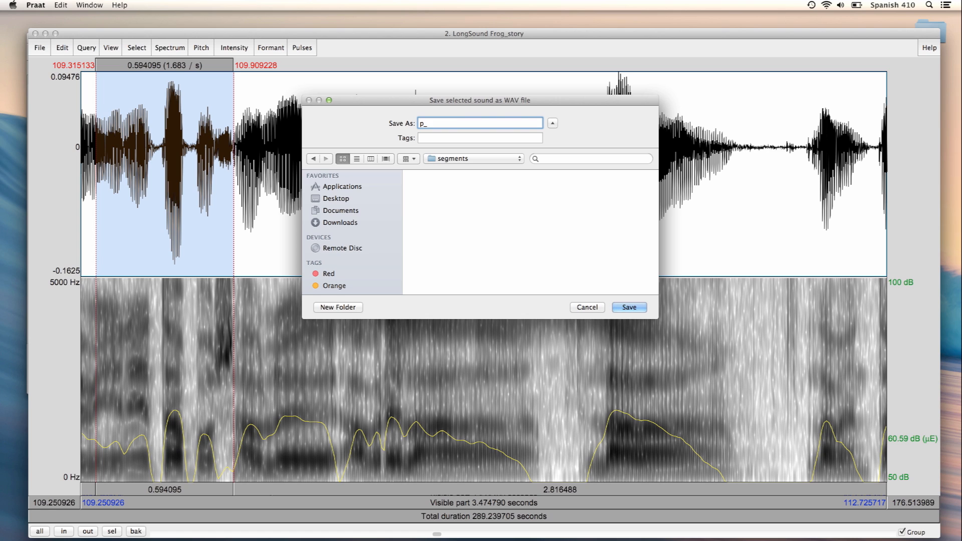
text(inetap)
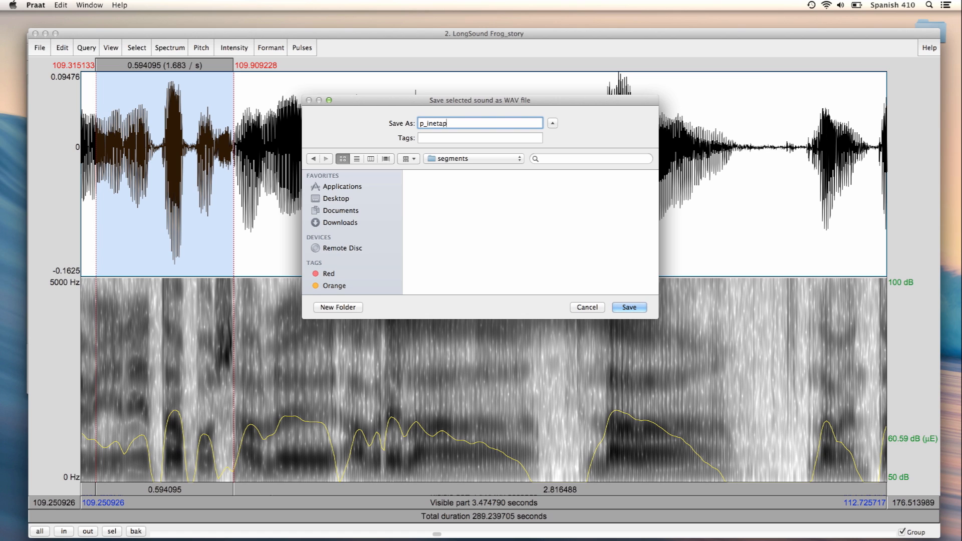
text(ues)
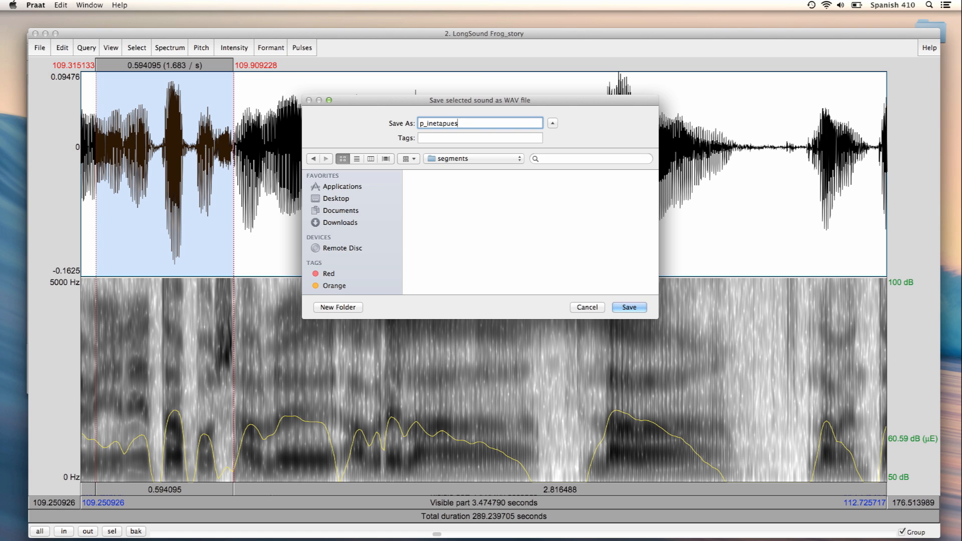
text(.wav)
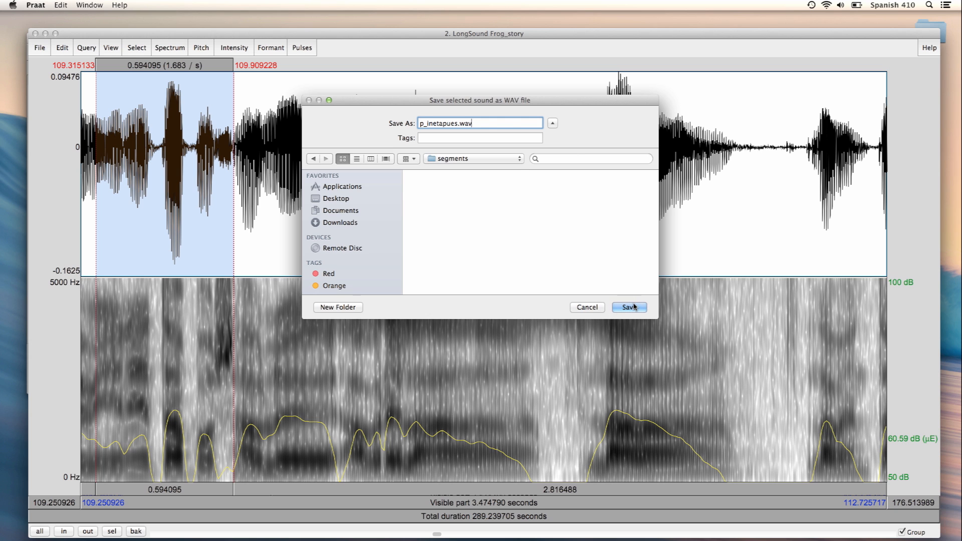
click(628, 306)
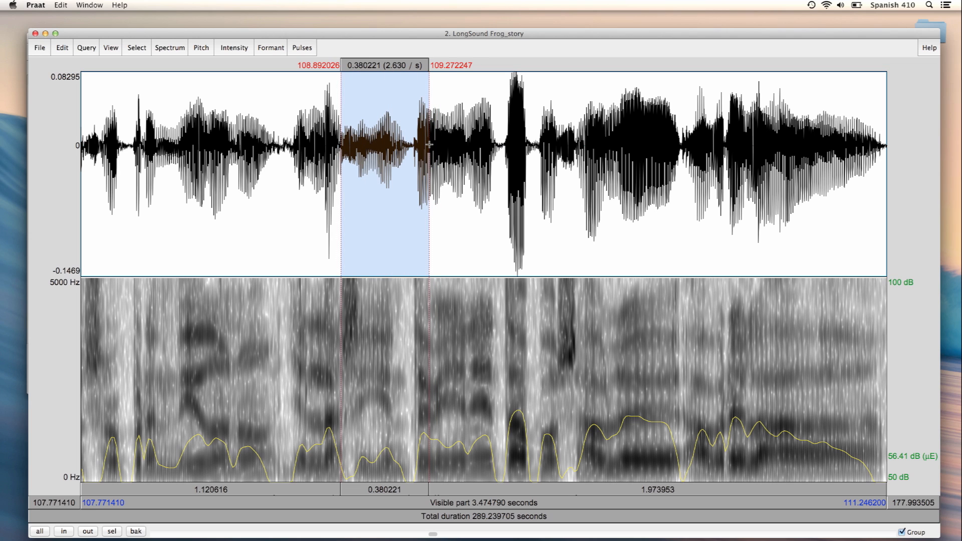
mouse_move(147, 89)
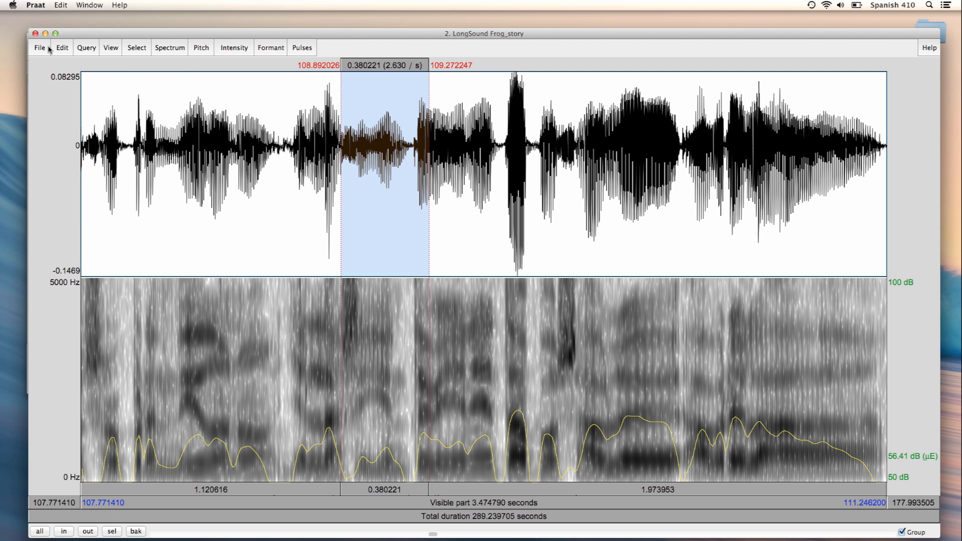
- Save the 108.89–109.27 s stretch as g_siguiente.wav in the segments folder
click(39, 47)
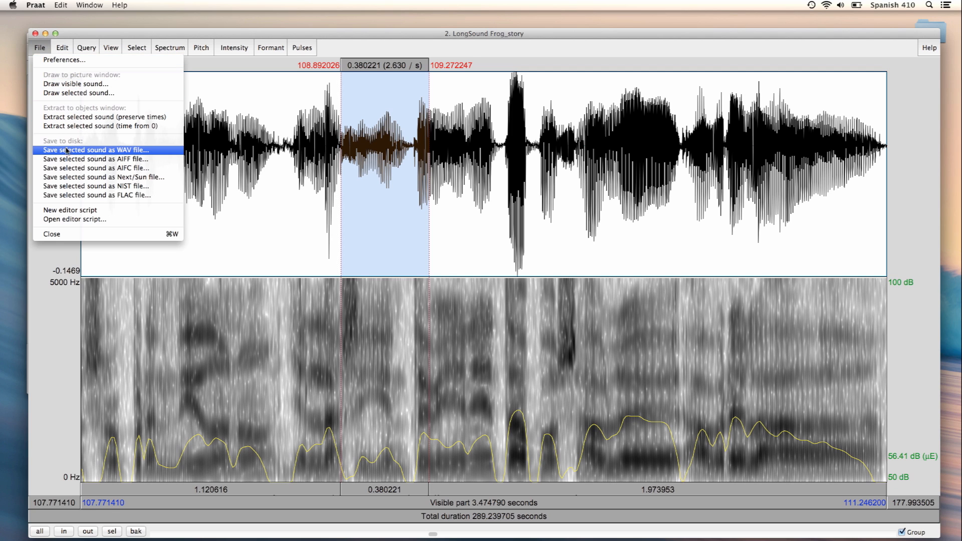
click(96, 149)
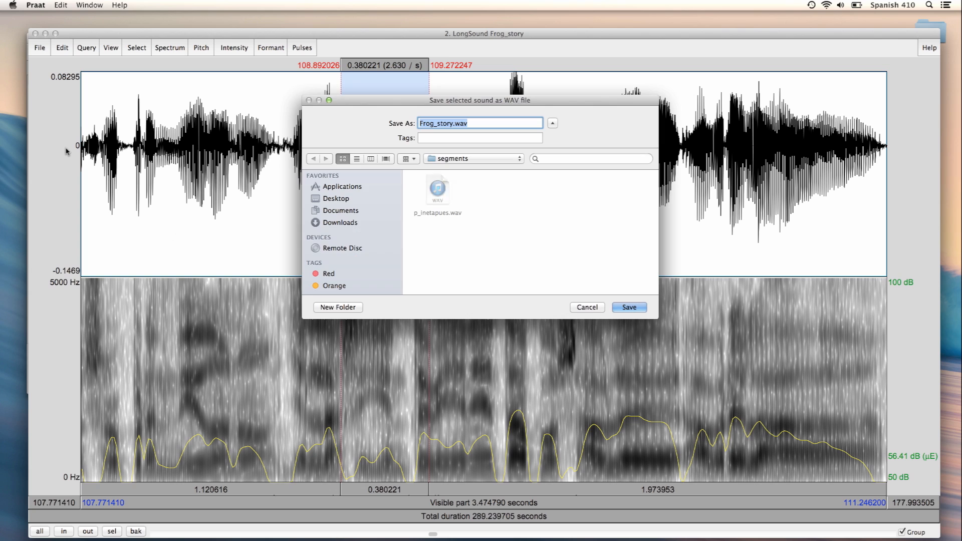
text(g)
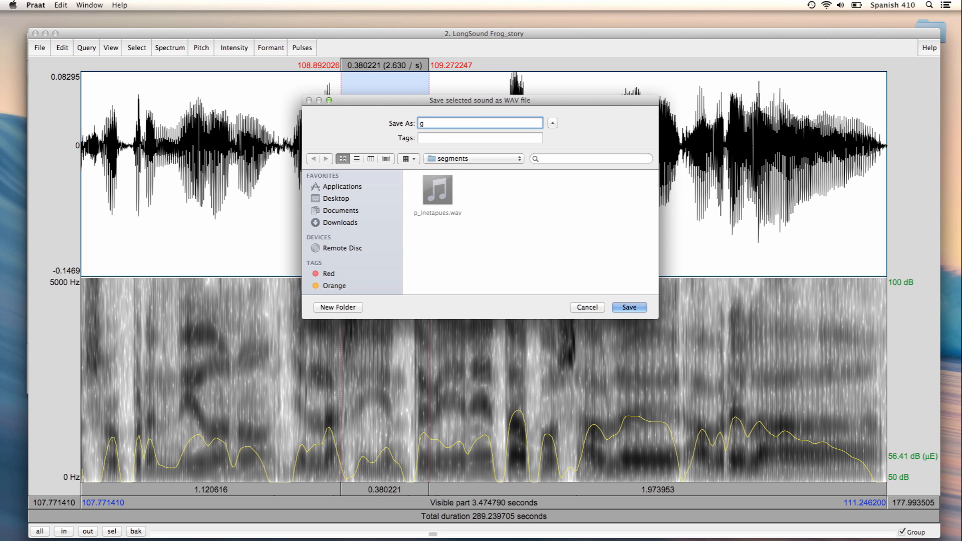
text(_siguiente.wav)
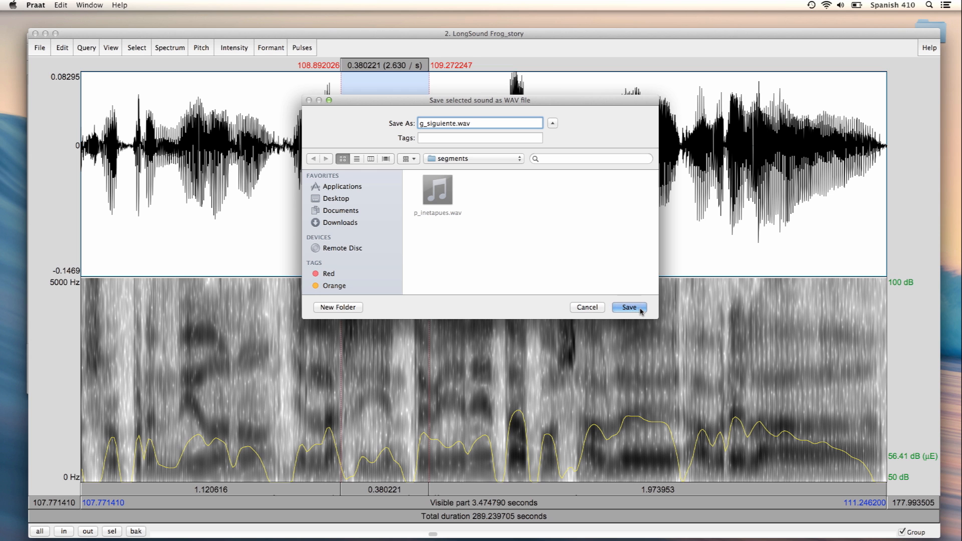
click(628, 307)
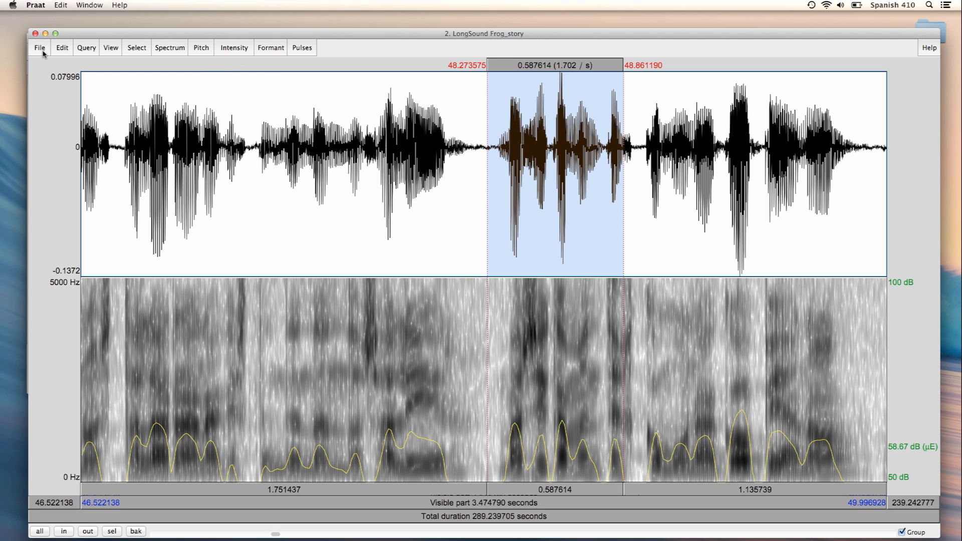
- Save the 48.27–48.86 s stretch as s_basikamente.wav in the segments folder
click(39, 47)
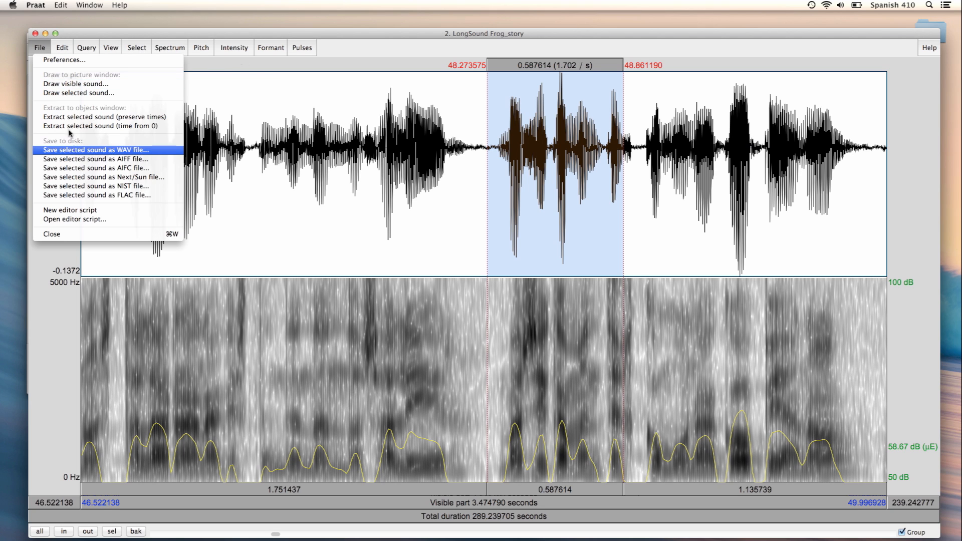
click(94, 149)
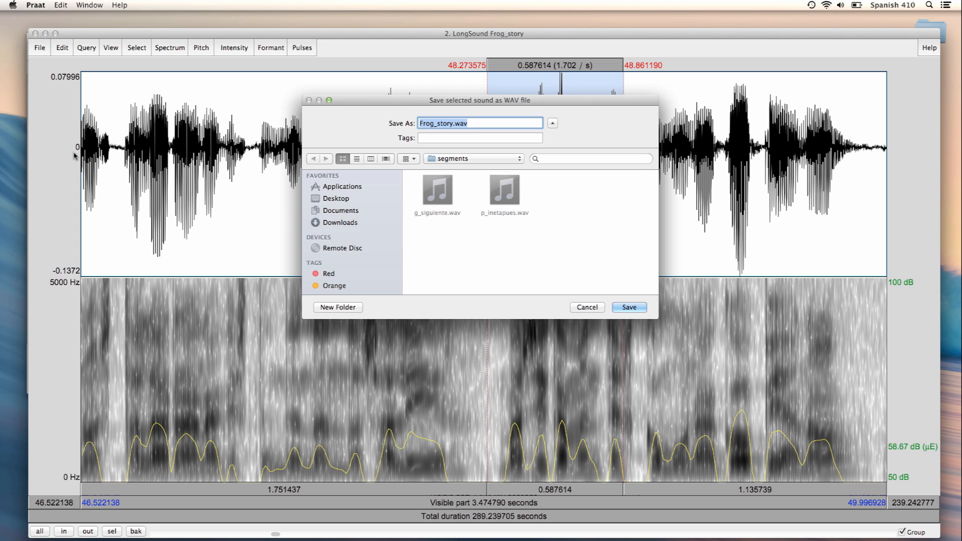
text(s_basikamente.)
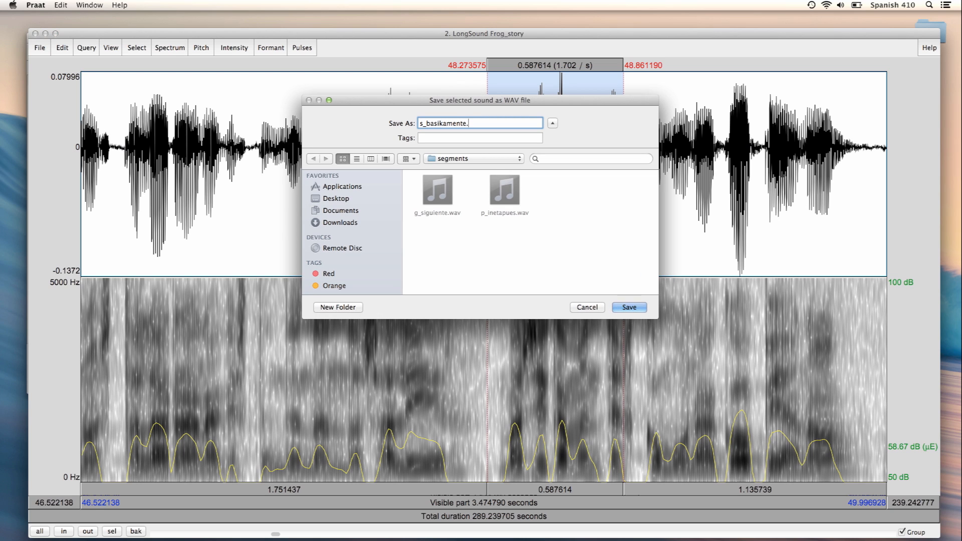
text(wav)
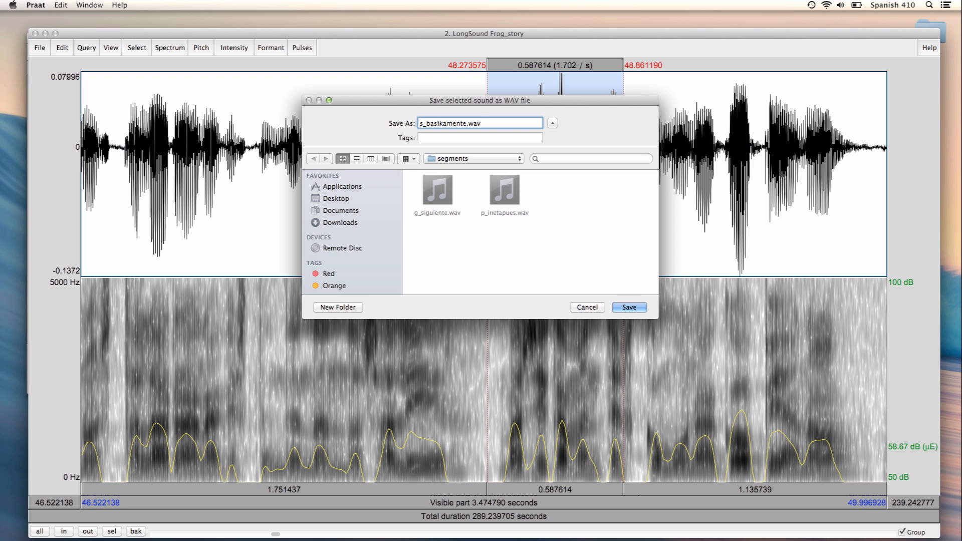
mouse_move(636, 272)
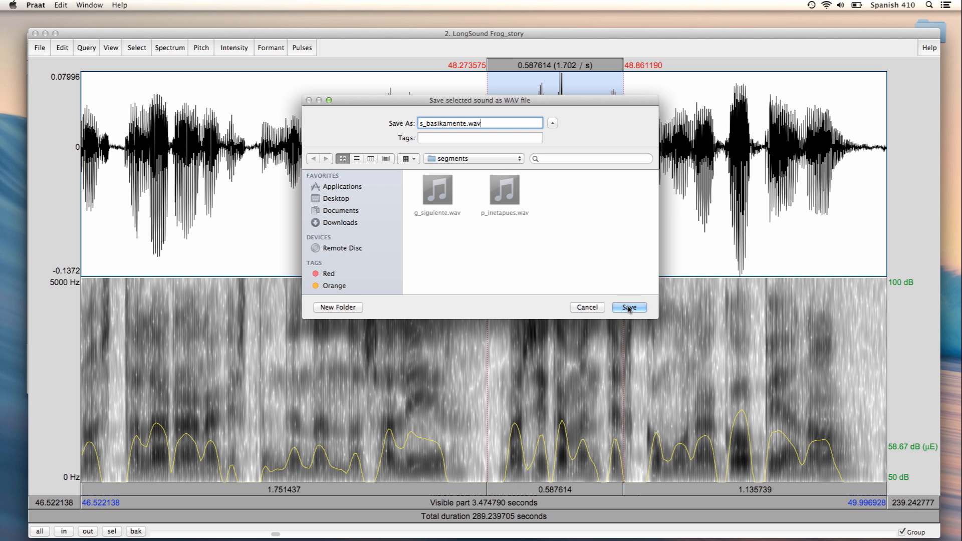
click(628, 306)
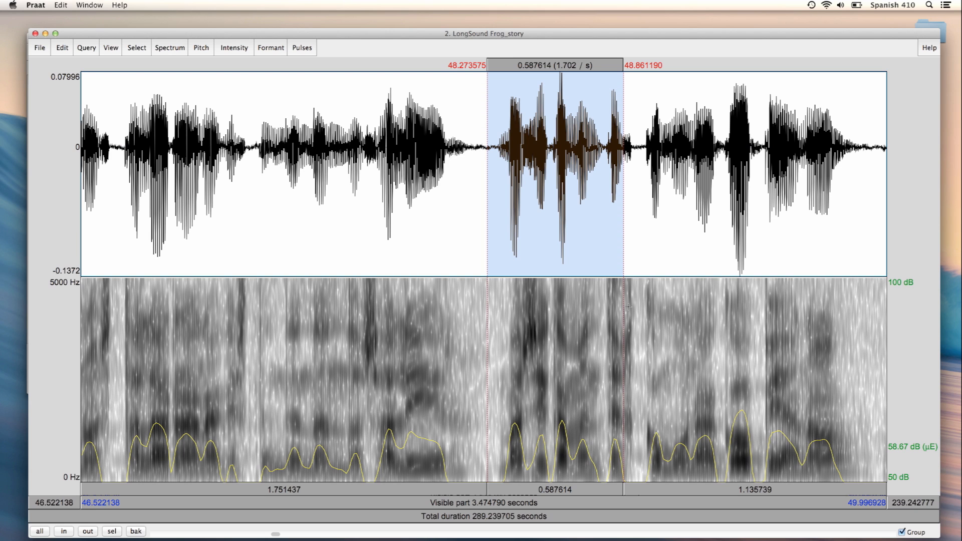